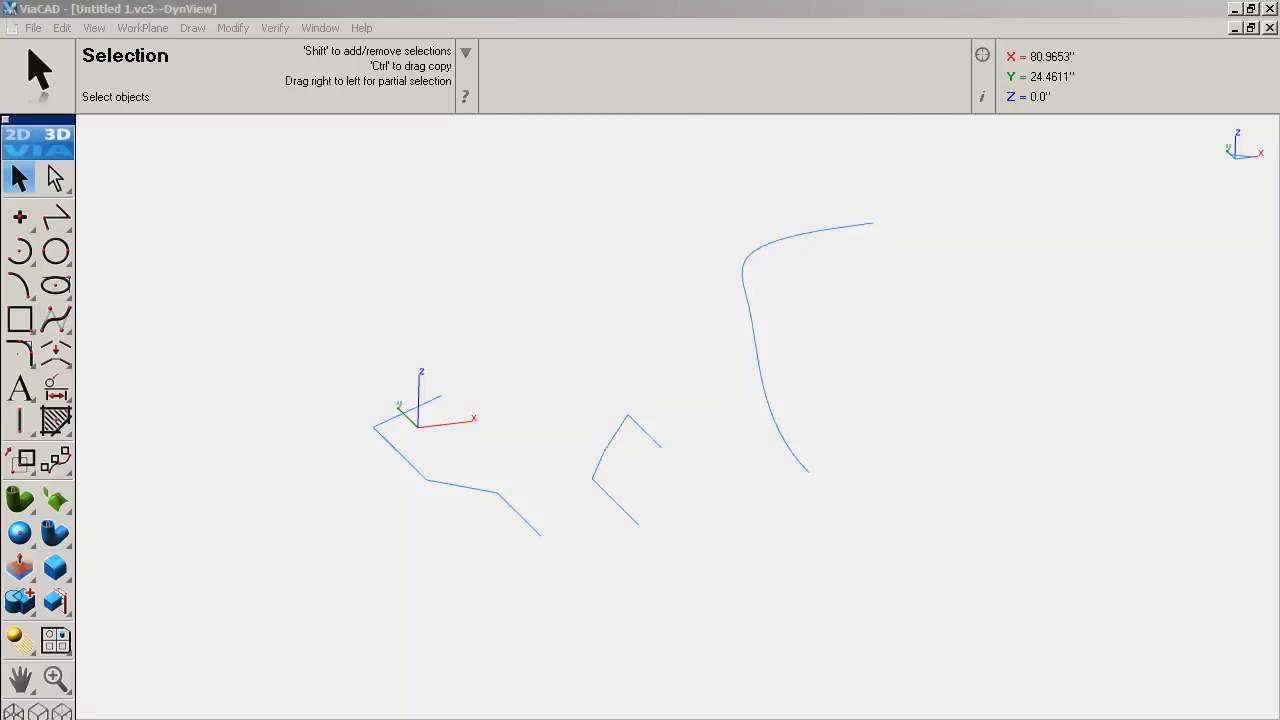
{"action": "mouse_move", "coordinate": [1000, 500]}
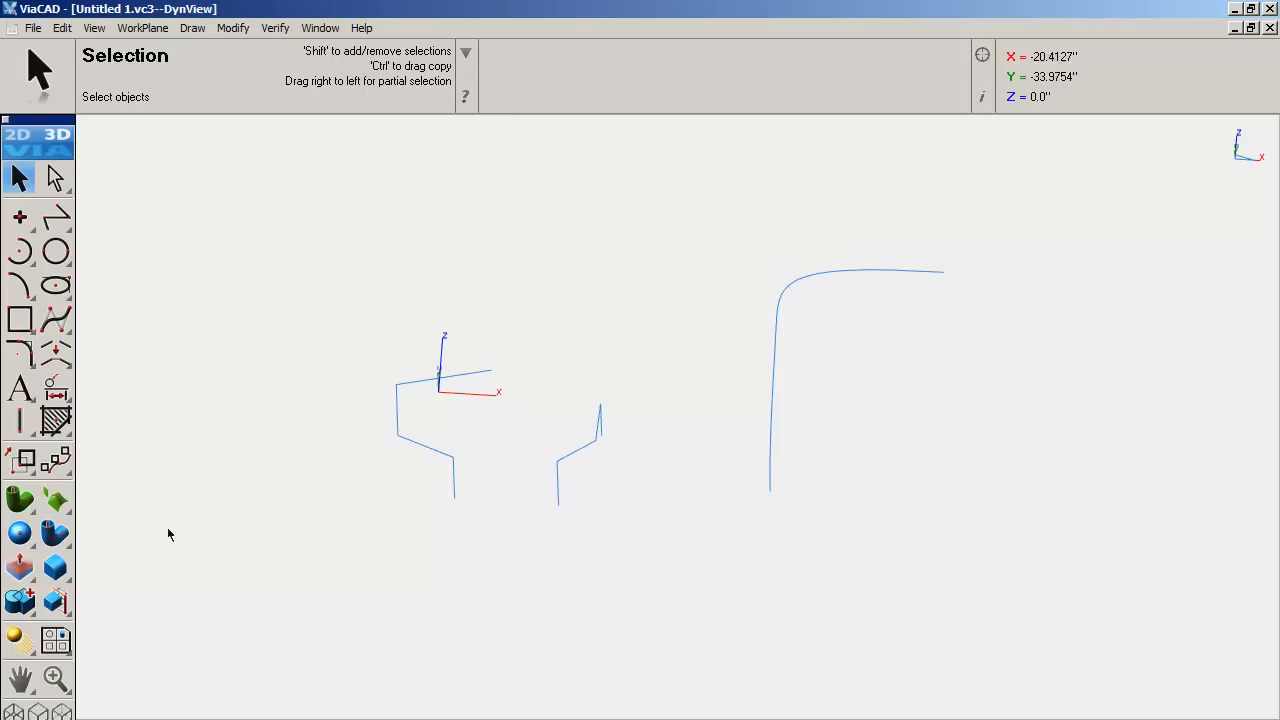
{"action": "mouse_move", "coordinate": [56, 536]}
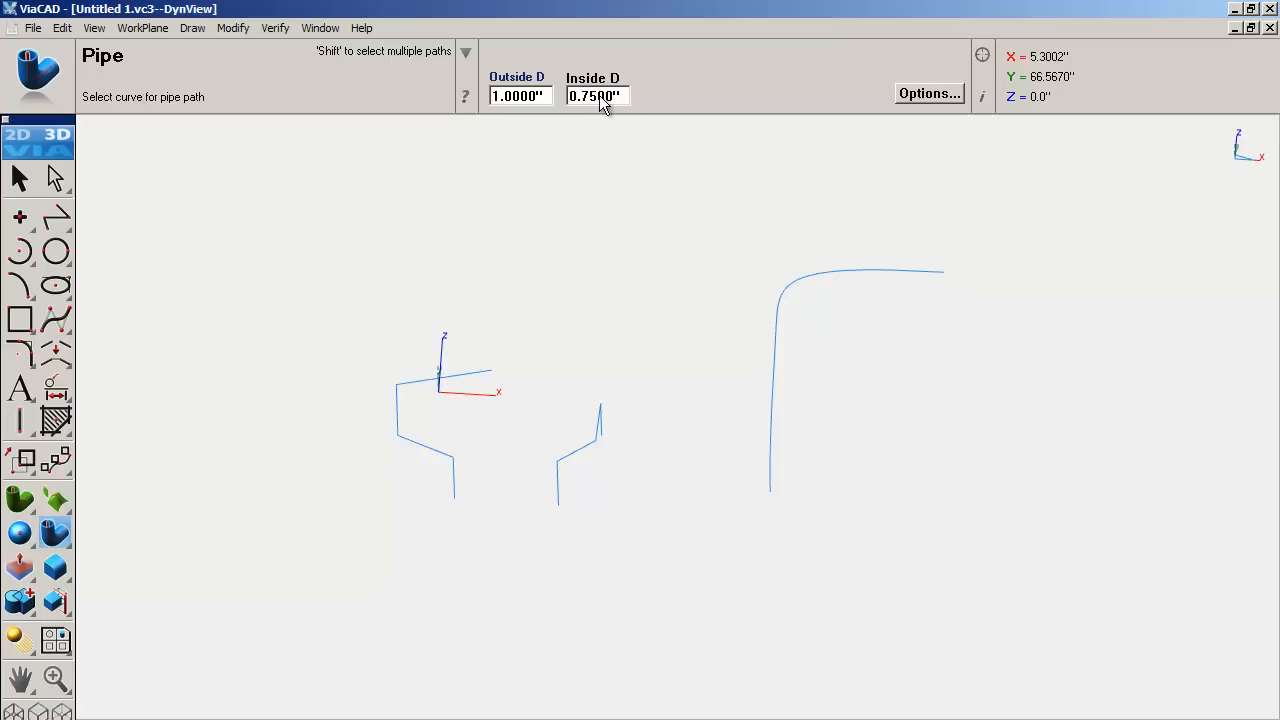
{"action": "mouse_move", "coordinate": [484, 480]}
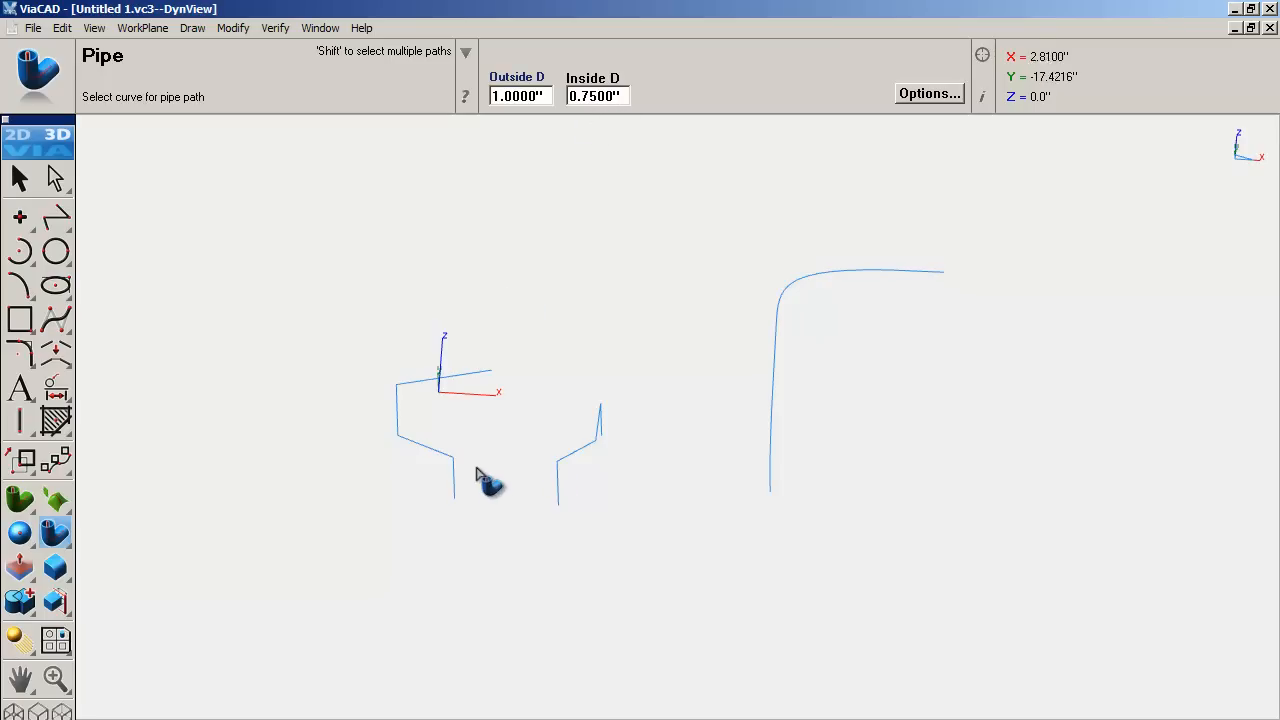
Build a 1" OD, 0.75" ID pipe along the left polyline and inspect its mitered corners.
{"action": "left_click", "coordinate": [440, 470]}
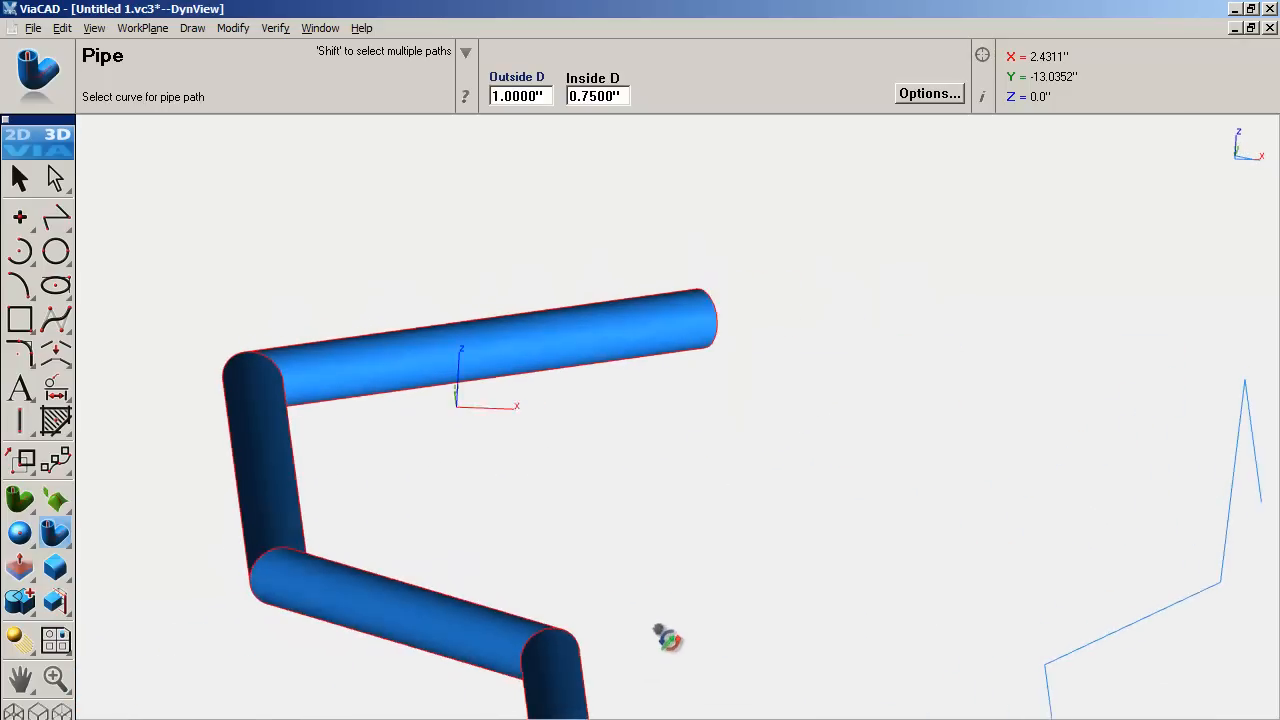
{"action": "left_click_drag", "start_coordinate": [670, 640], "coordinate": [976, 490]}
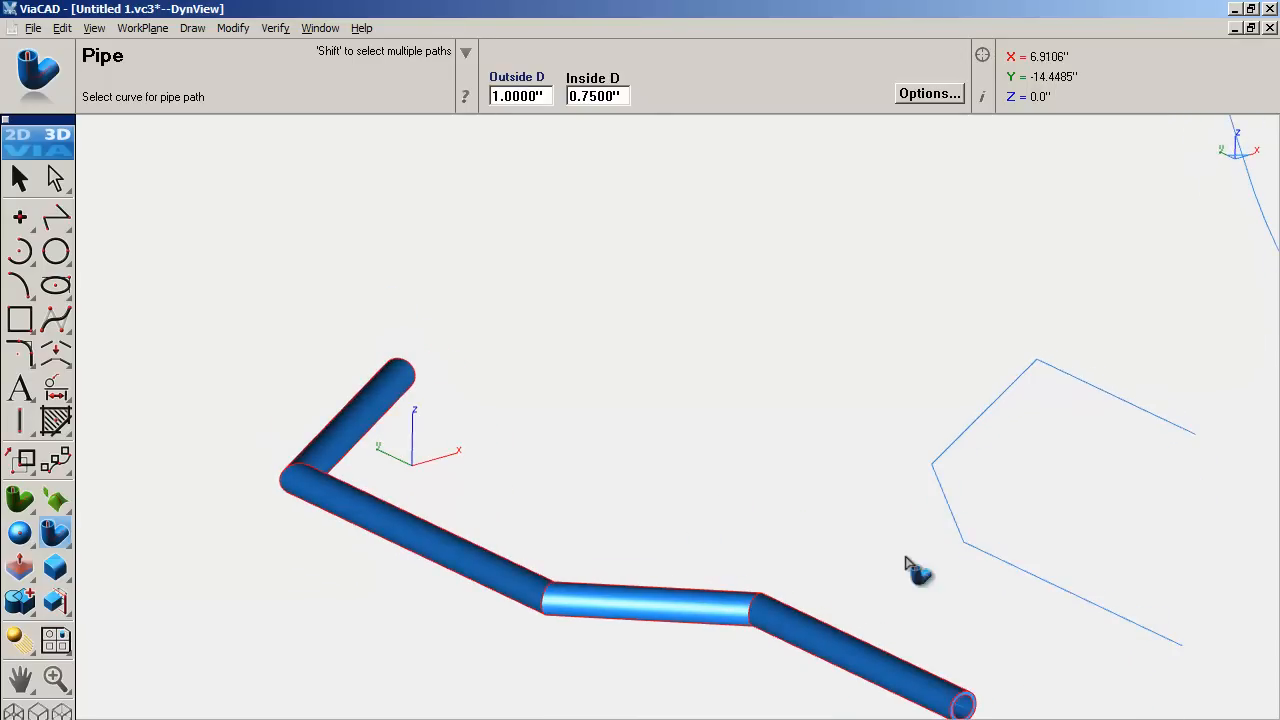
{"action": "mouse_move", "coordinate": [936, 476]}
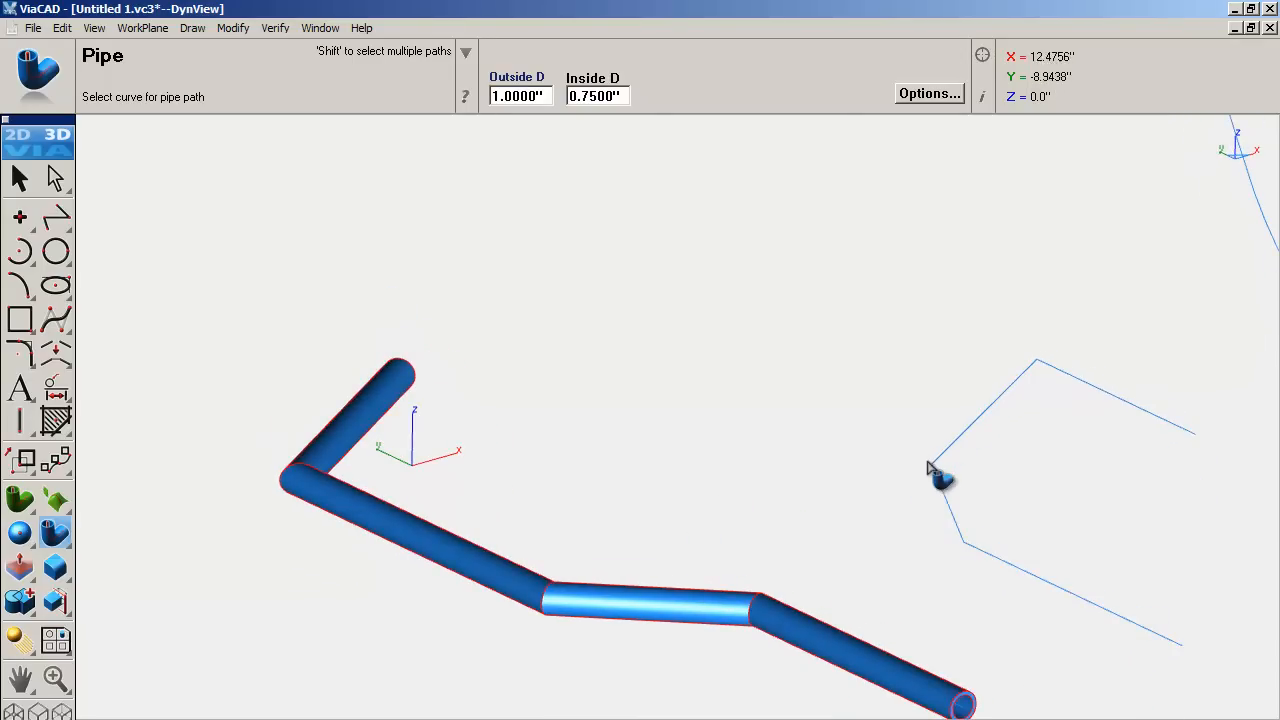
{"action": "left_click_drag", "start_coordinate": [936, 470], "coordinate": [956, 528]}
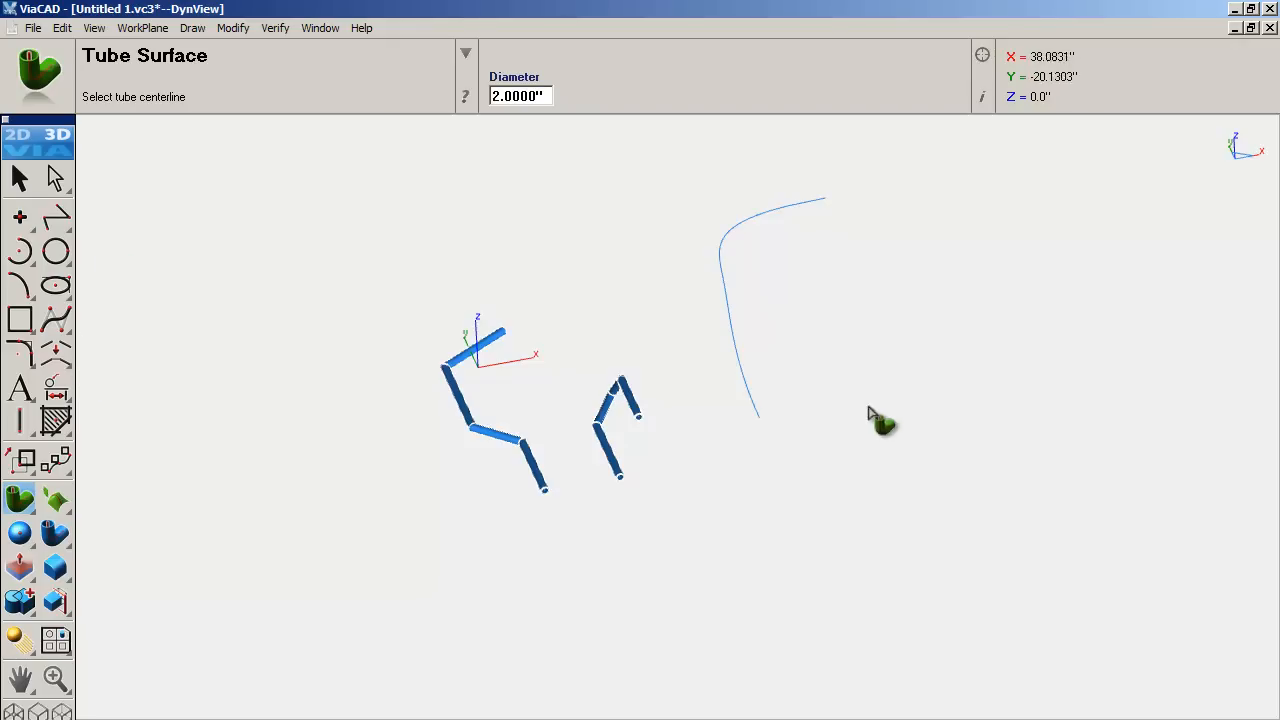
Create a 2"-diameter tube surface along the curved spline and inspect the result.
{"action": "left_click_drag", "start_coordinate": [880, 420], "coordinate": [604, 490]}
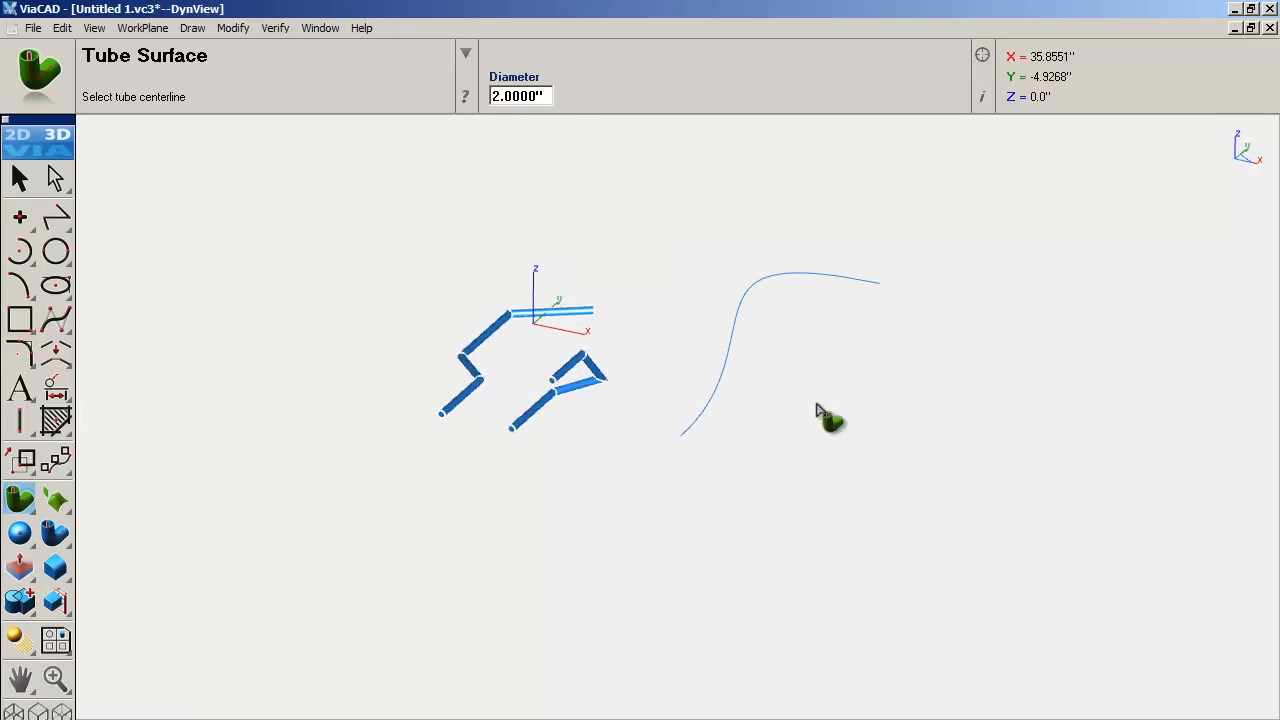
{"action": "mouse_move", "coordinate": [736, 376]}
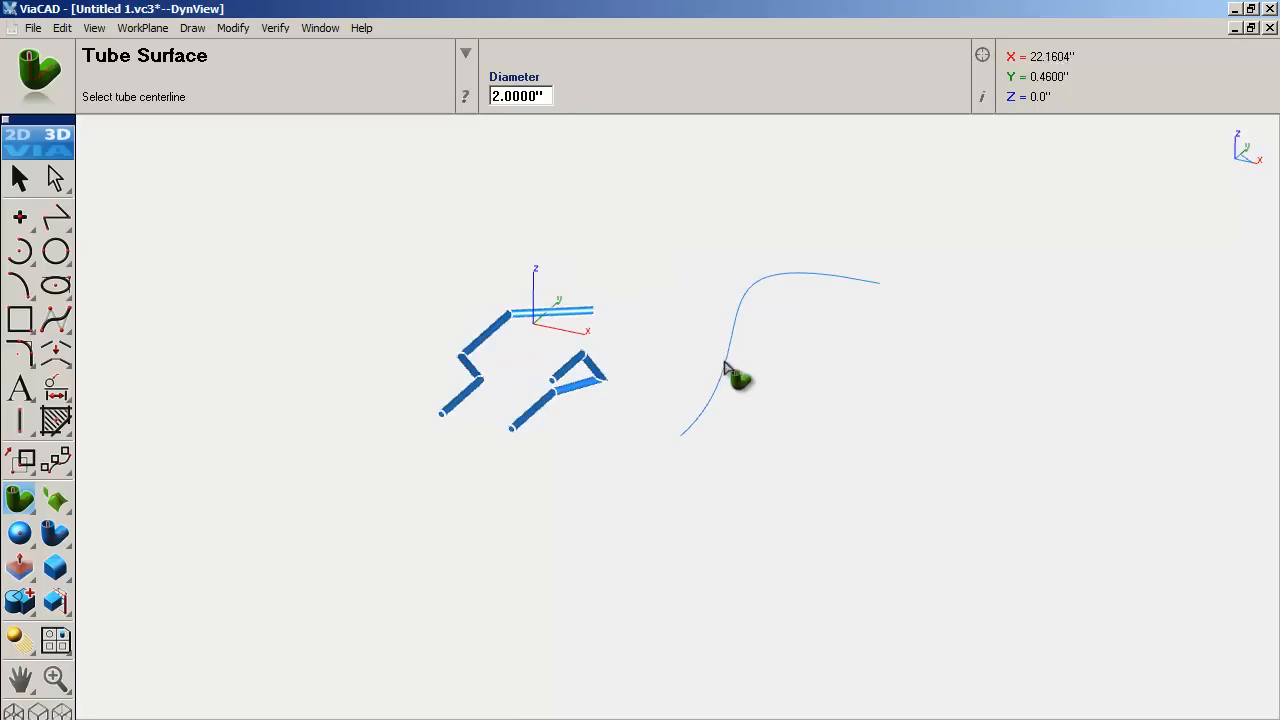
{"action": "left_click", "coordinate": [732, 378]}
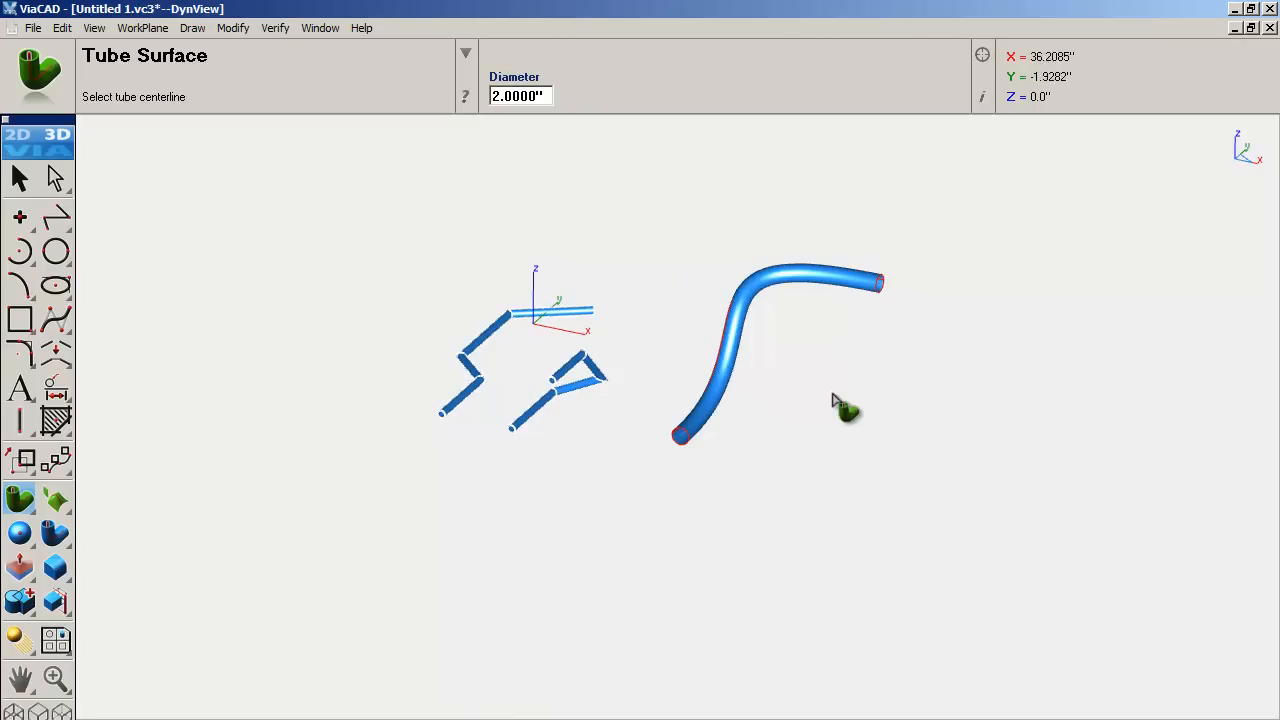
{"action": "left_click_drag", "start_coordinate": [844, 404], "coordinate": [896, 316]}
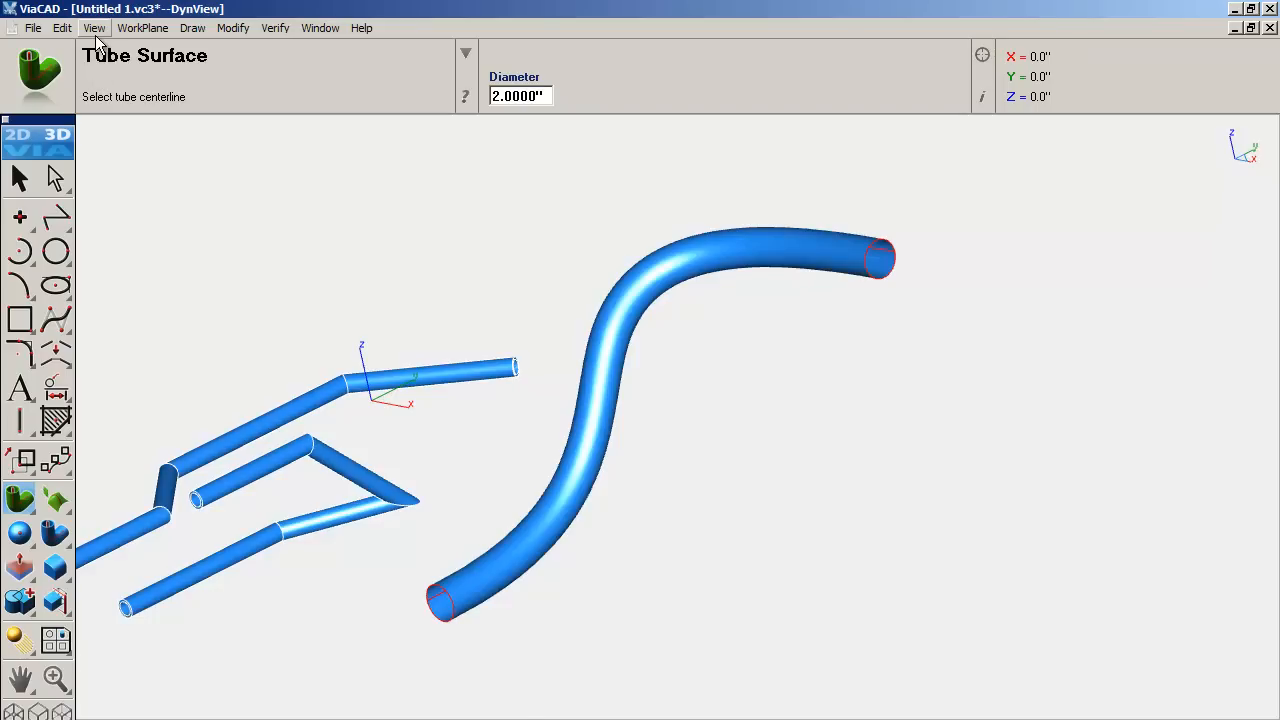
{"action": "mouse_move", "coordinate": [192, 28]}
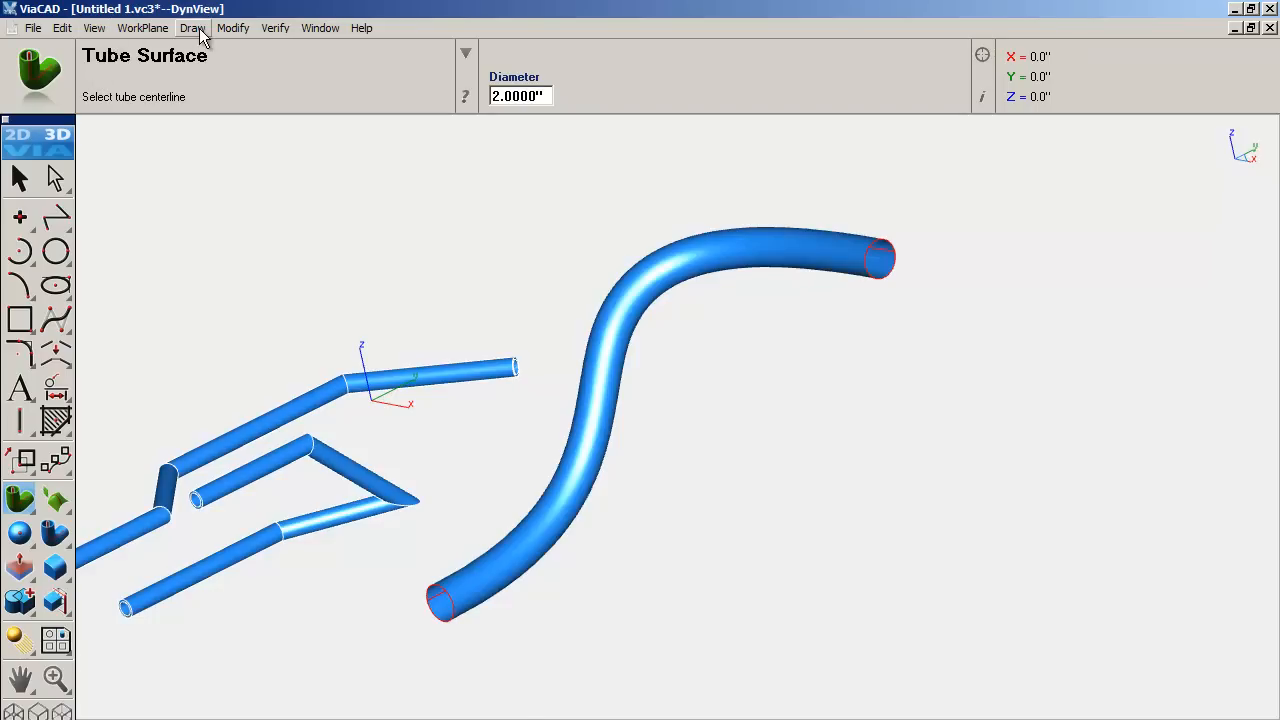
{"action": "left_click", "coordinate": [192, 28]}
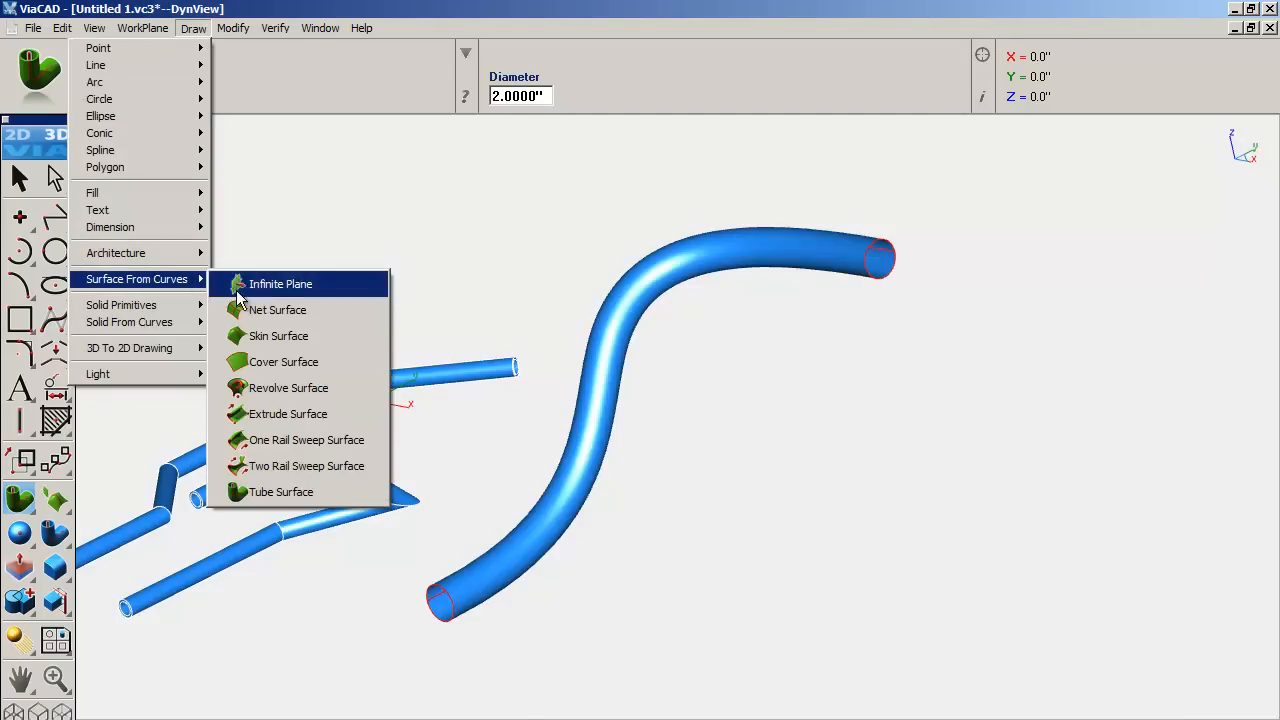
{"action": "mouse_move", "coordinate": [306, 440]}
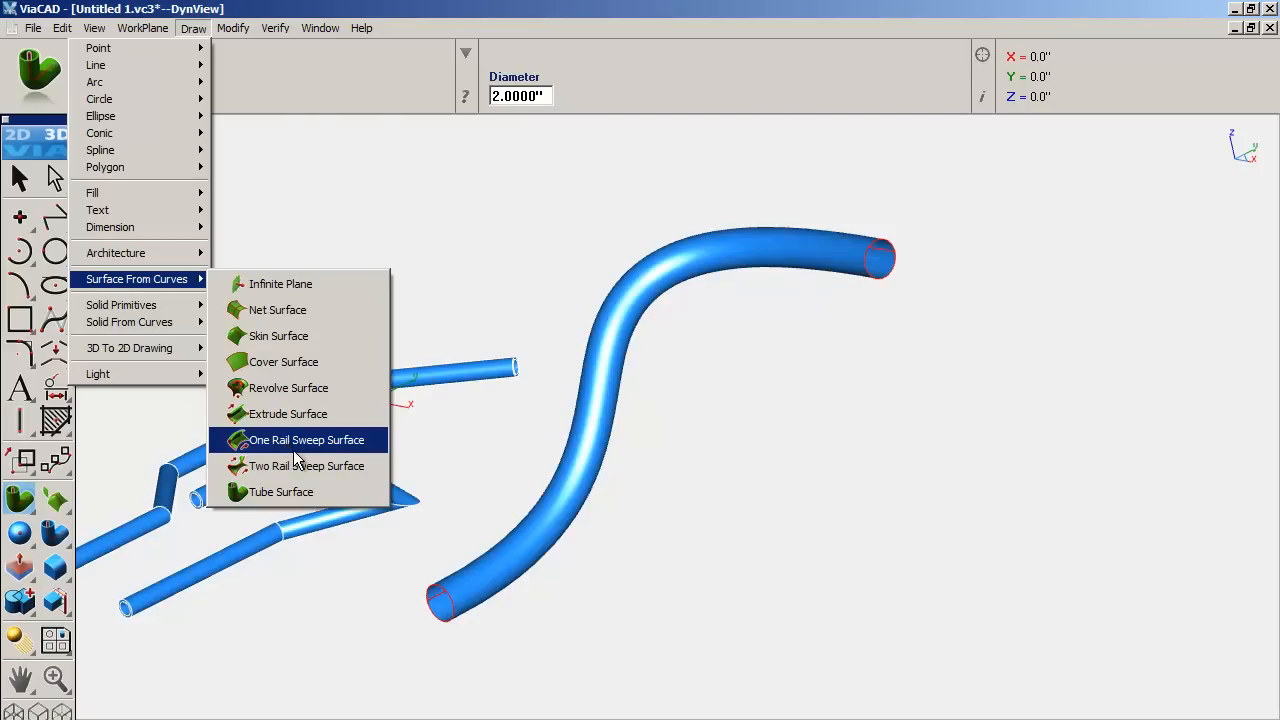
{"action": "mouse_move", "coordinate": [306, 466]}
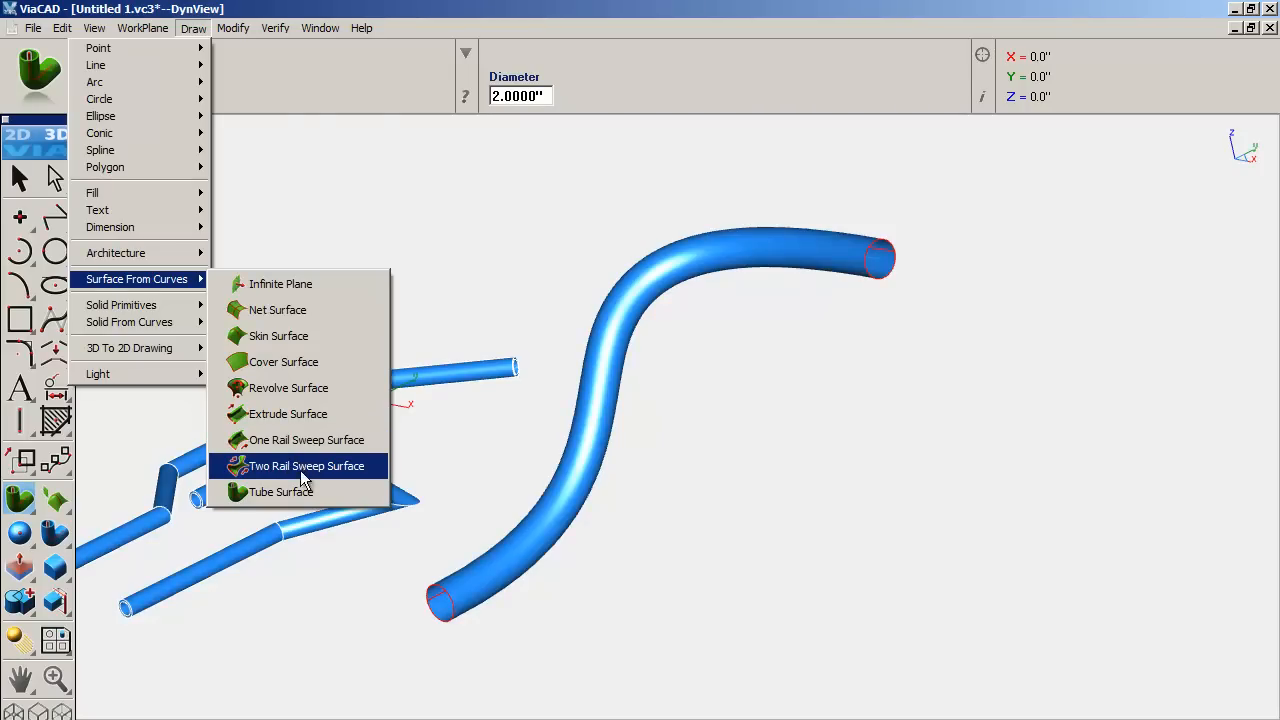
{"action": "mouse_move", "coordinate": [278, 336]}
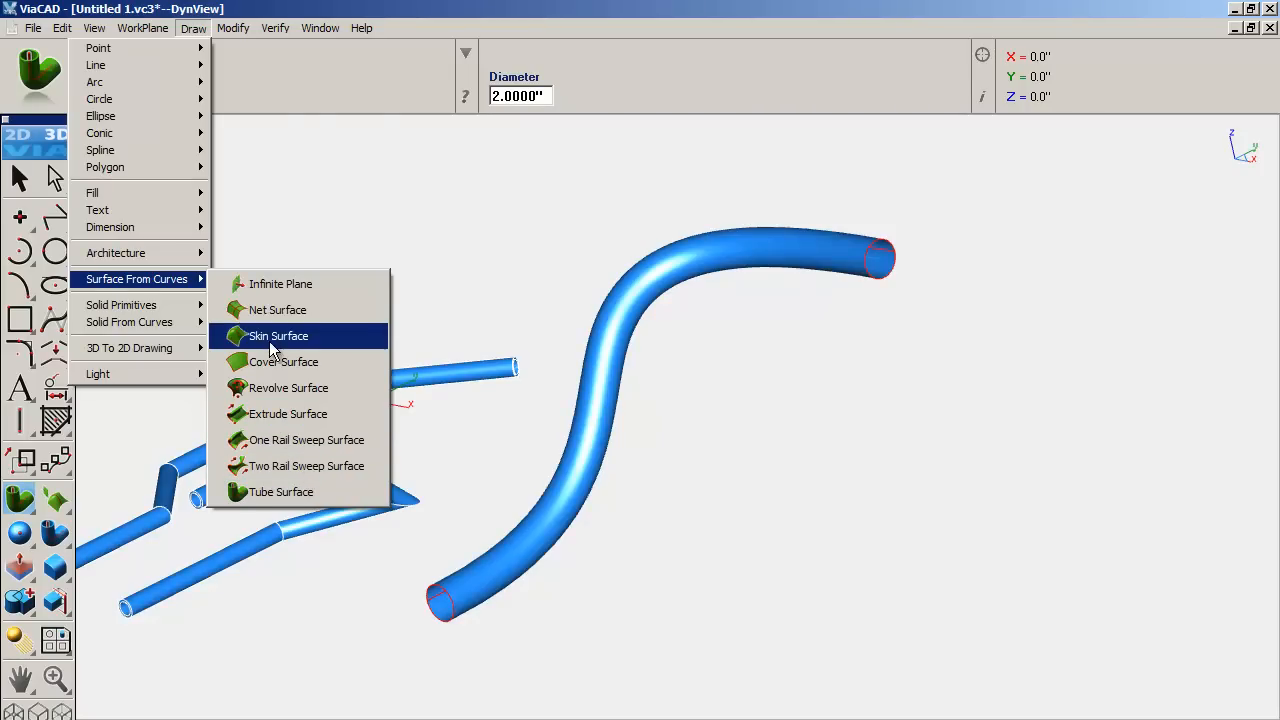
{"action": "mouse_move", "coordinate": [270, 344]}
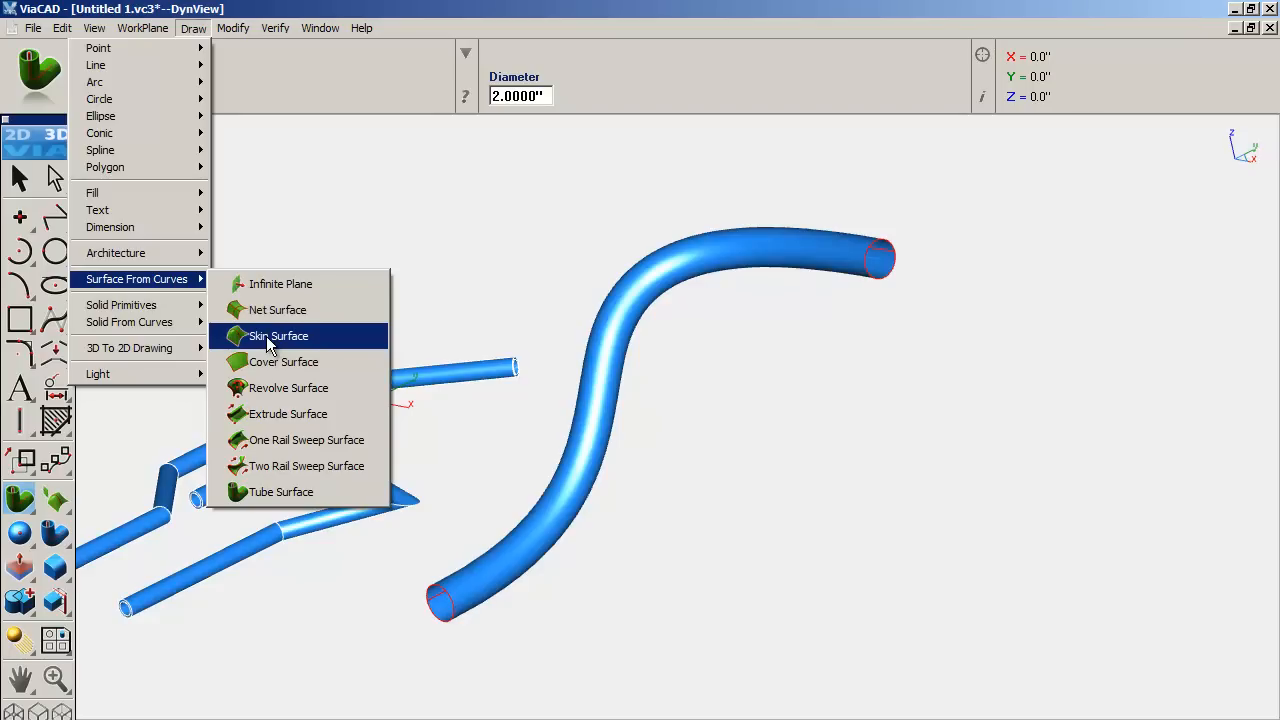
{"action": "mouse_move", "coordinate": [276, 308]}
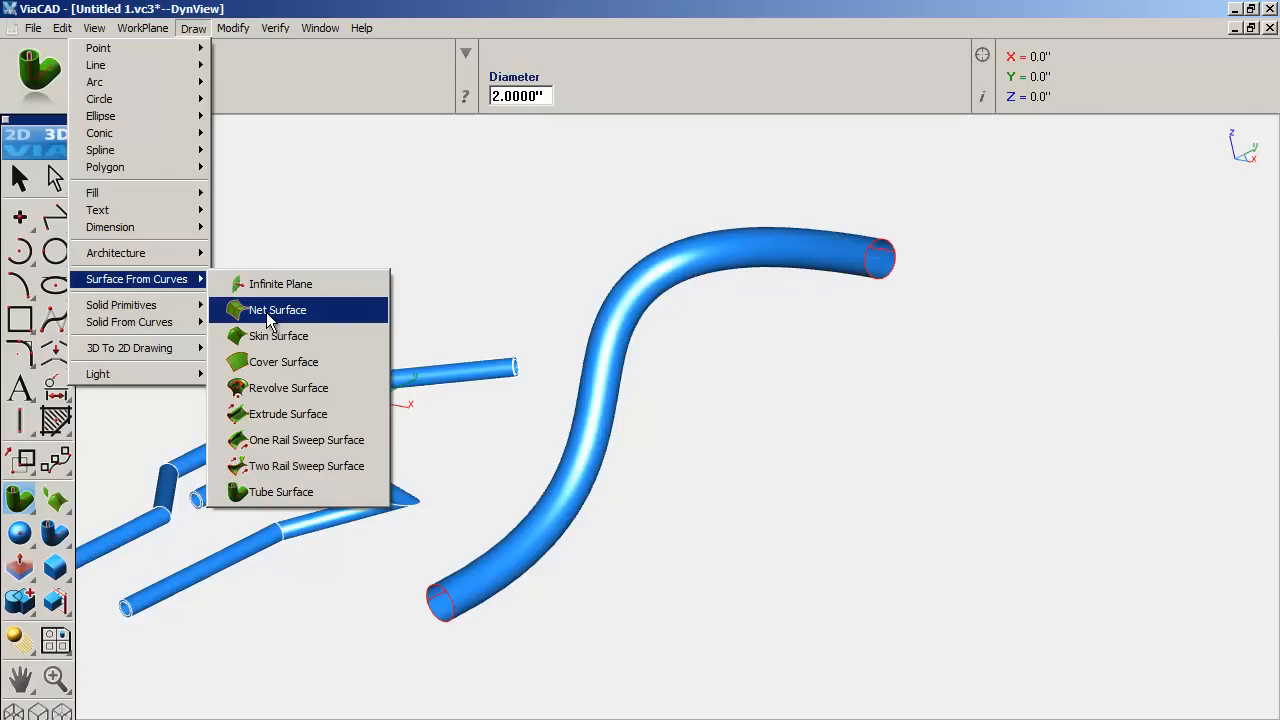
{"action": "mouse_move", "coordinate": [616, 324]}
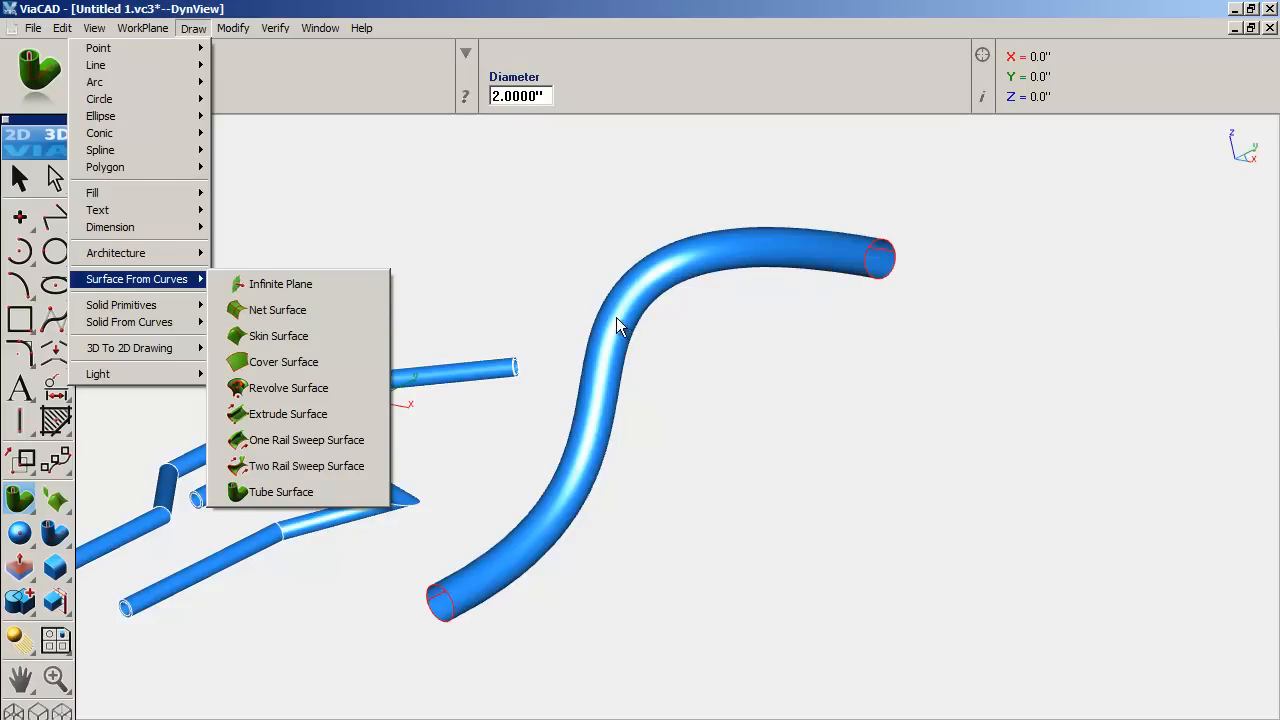
{"action": "mouse_move", "coordinate": [290, 362]}
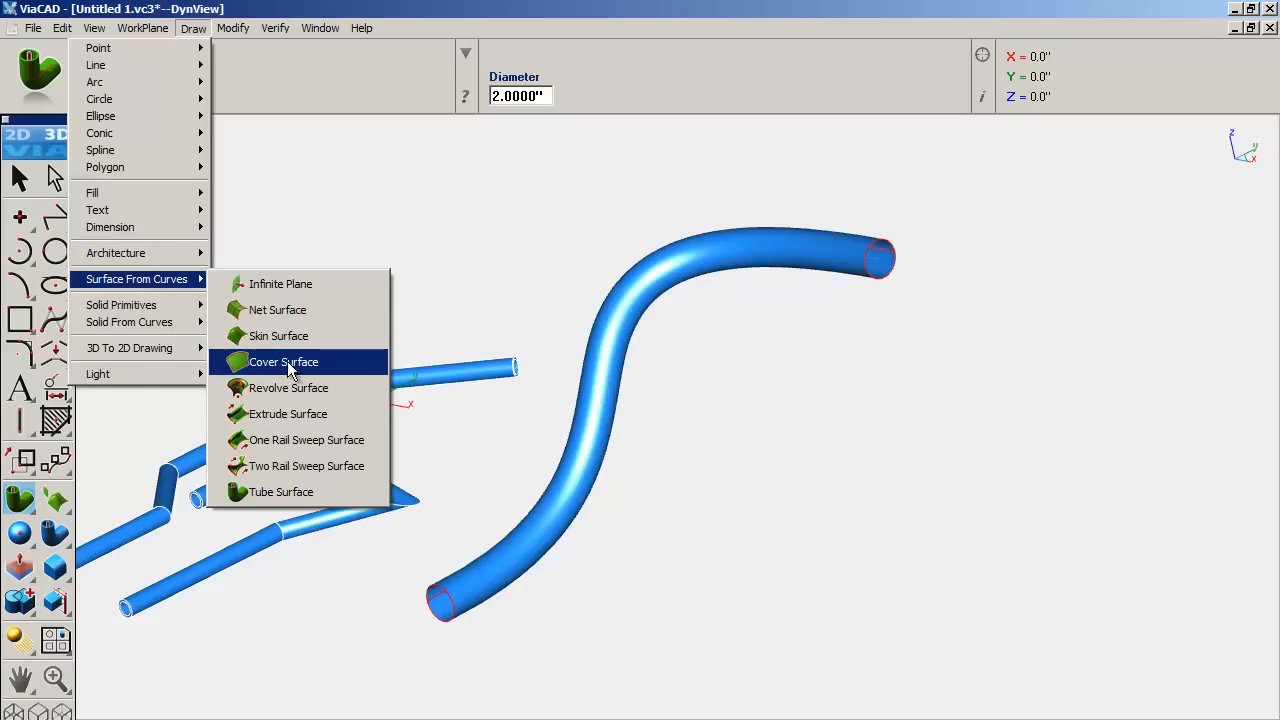
{"action": "mouse_move", "coordinate": [570, 390]}
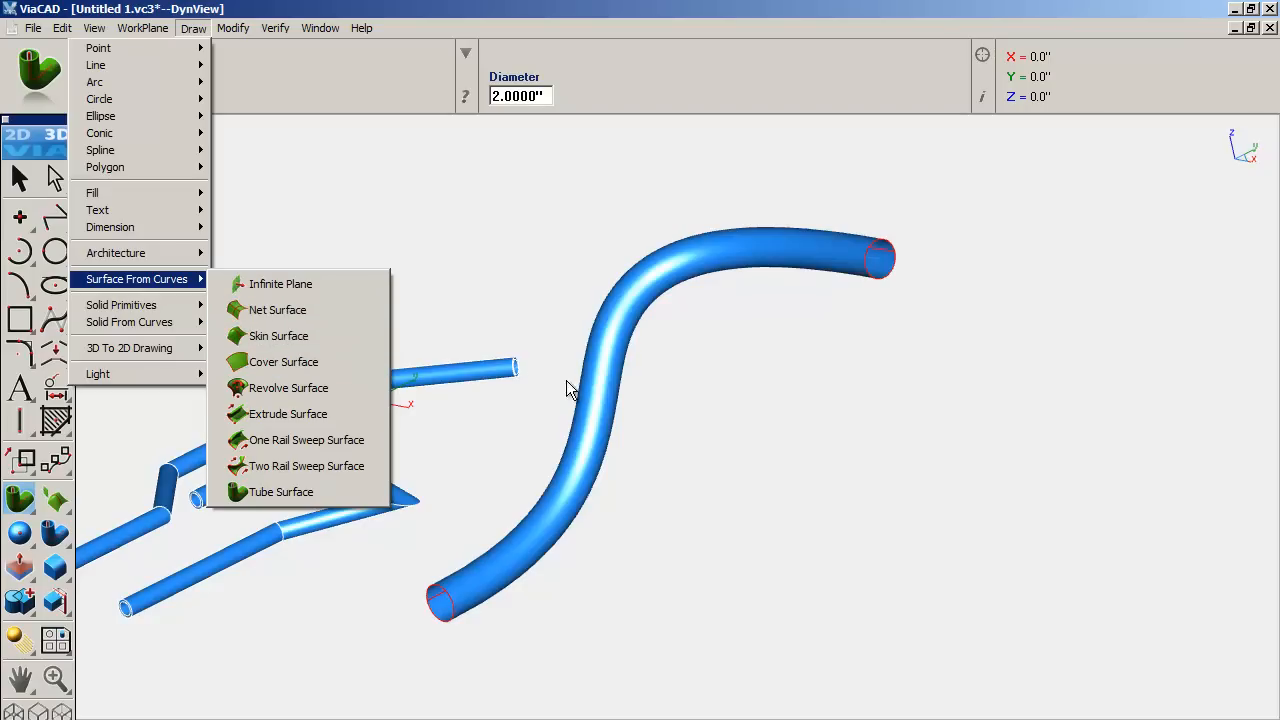
{"action": "mouse_move", "coordinate": [136, 296]}
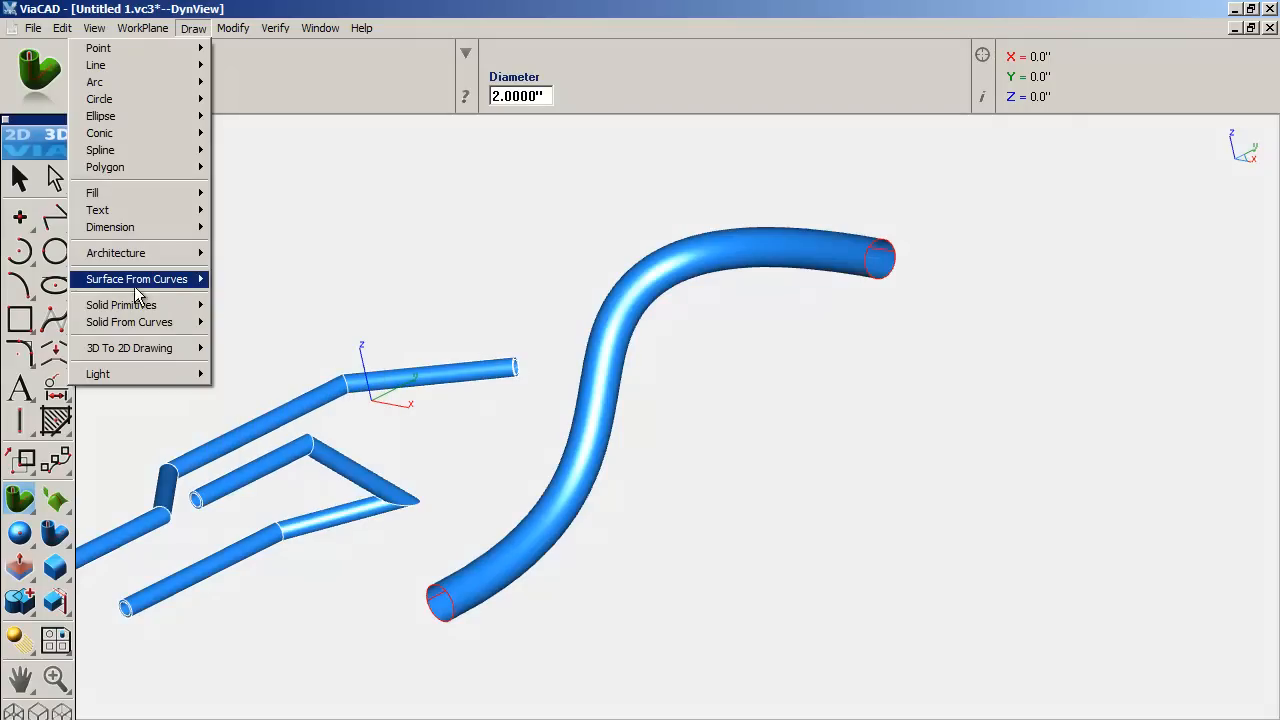
{"action": "mouse_move", "coordinate": [116, 252]}
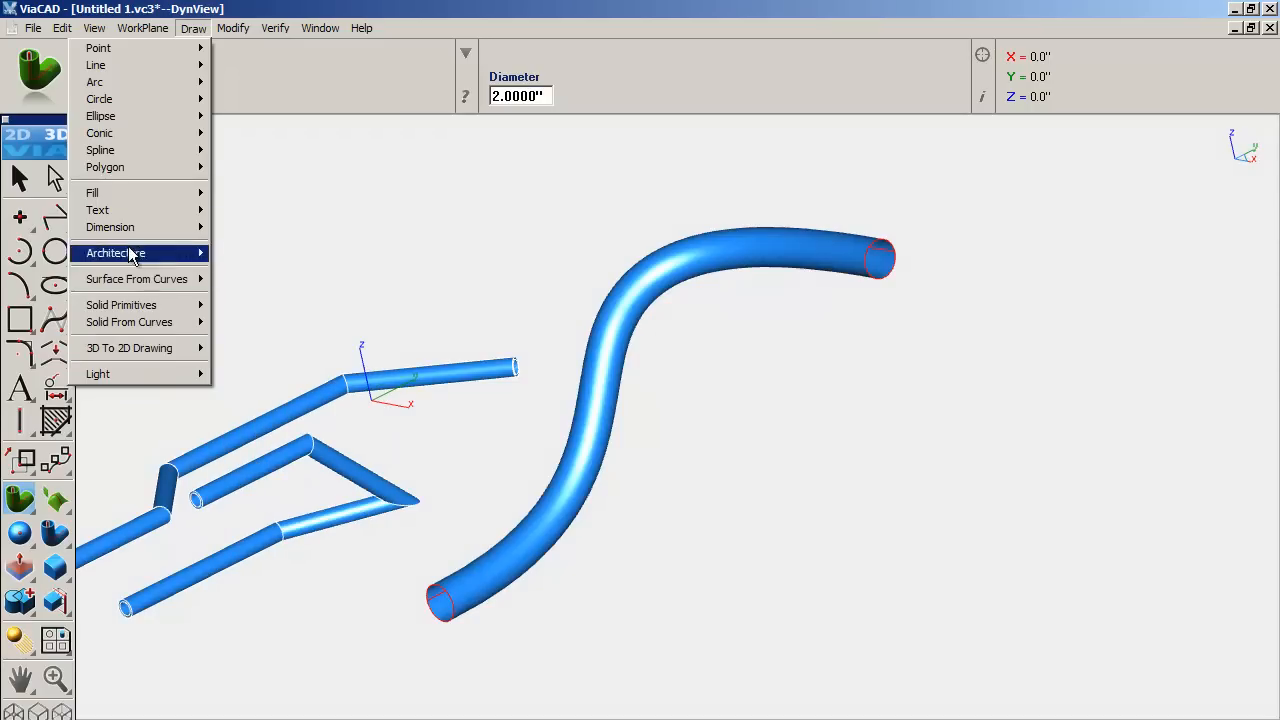
{"action": "mouse_move", "coordinate": [588, 388]}
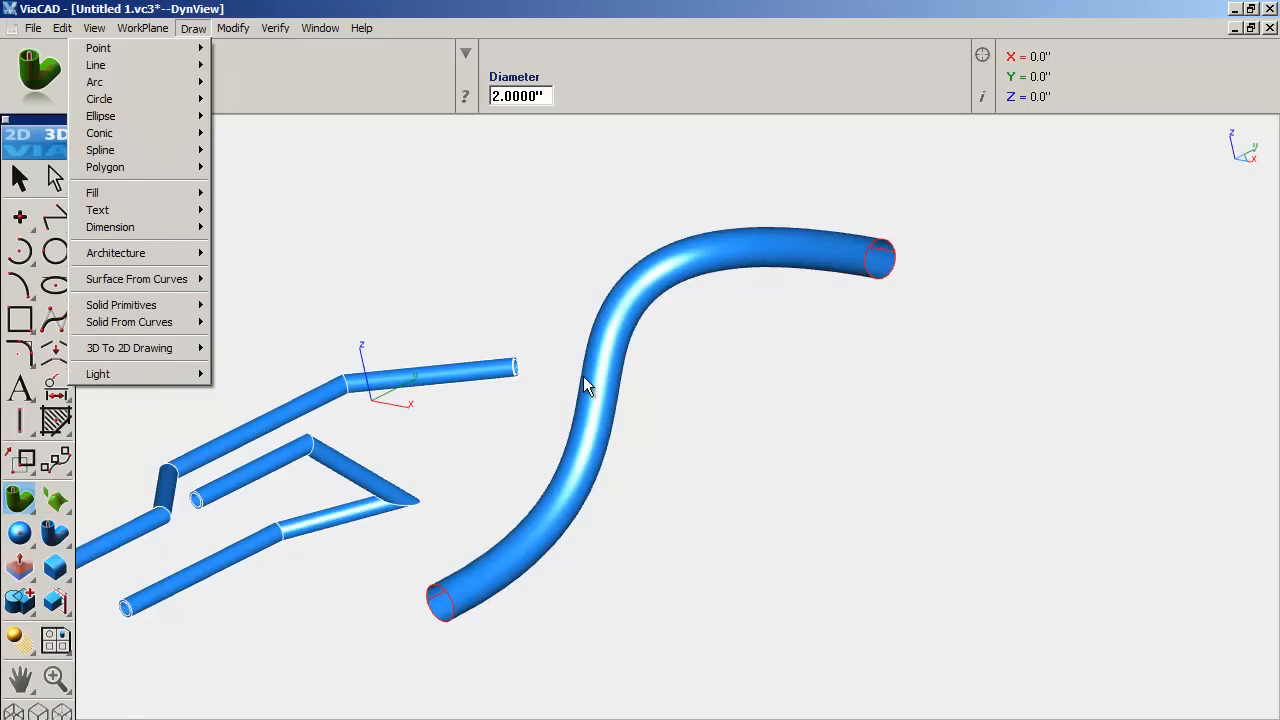
{"action": "mouse_move", "coordinate": [372, 458]}
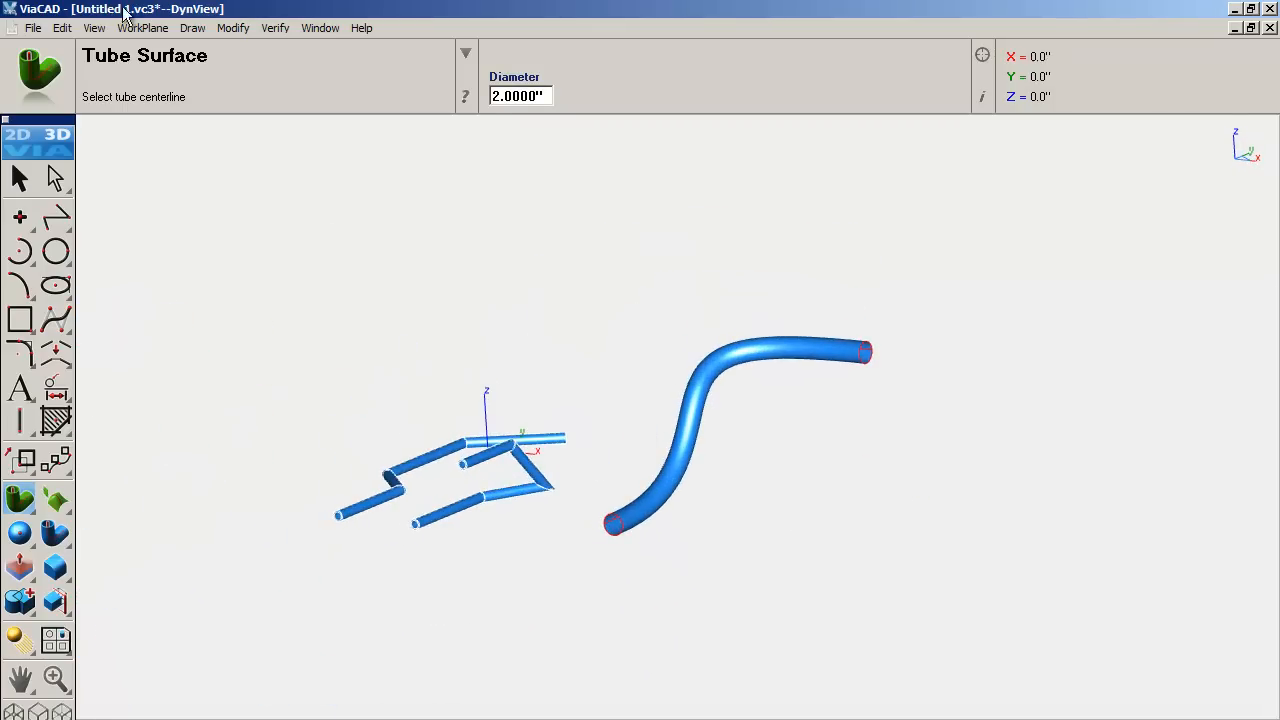
{"action": "left_click", "coordinate": [192, 28]}
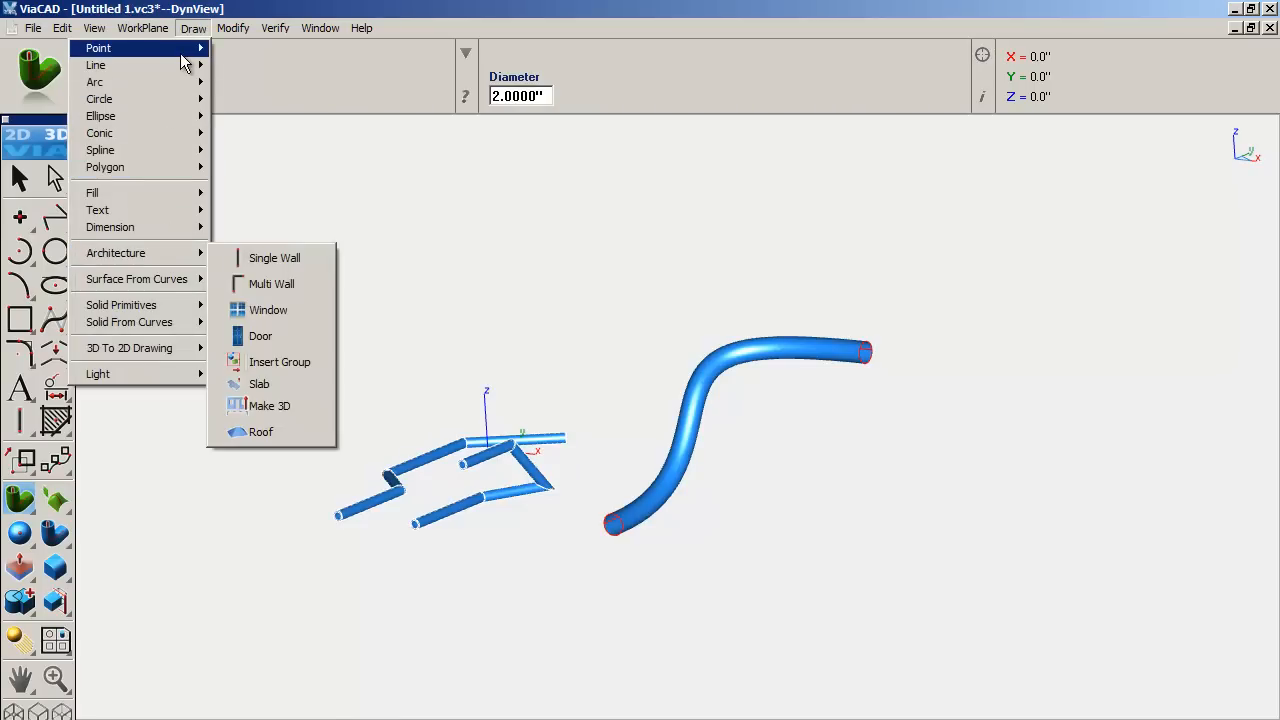
{"action": "mouse_move", "coordinate": [120, 304]}
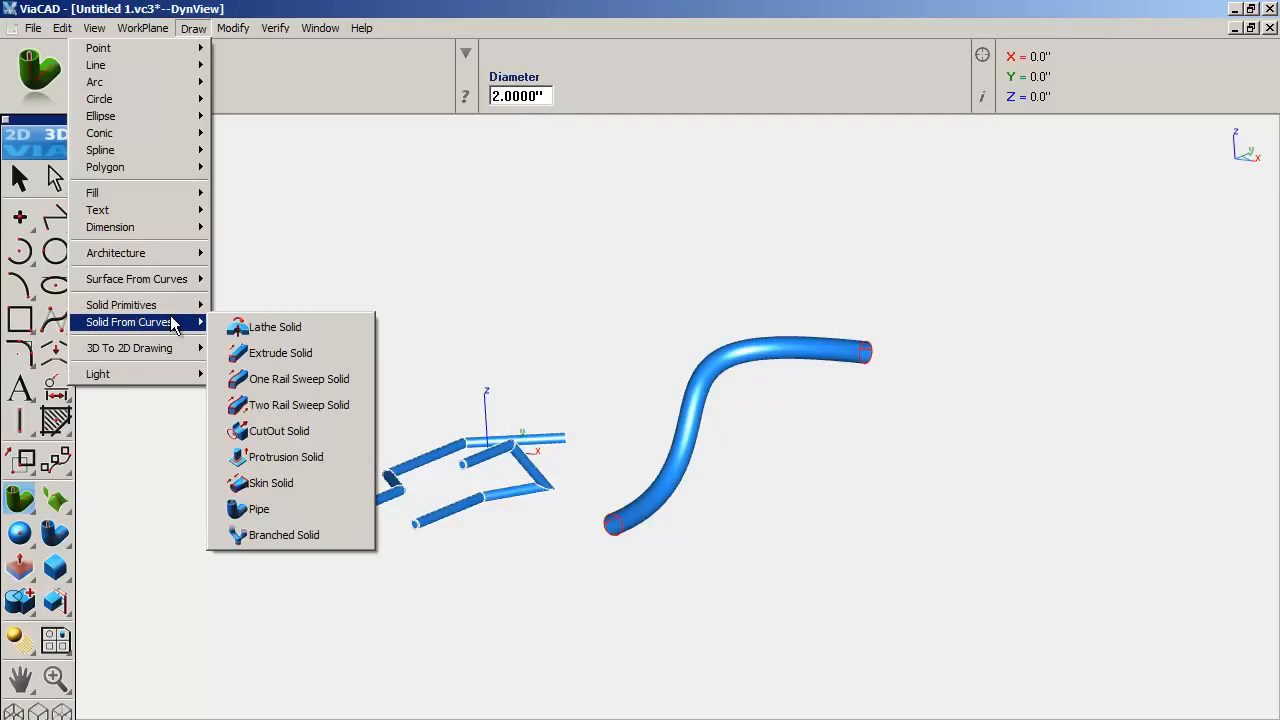
{"action": "mouse_move", "coordinate": [260, 510]}
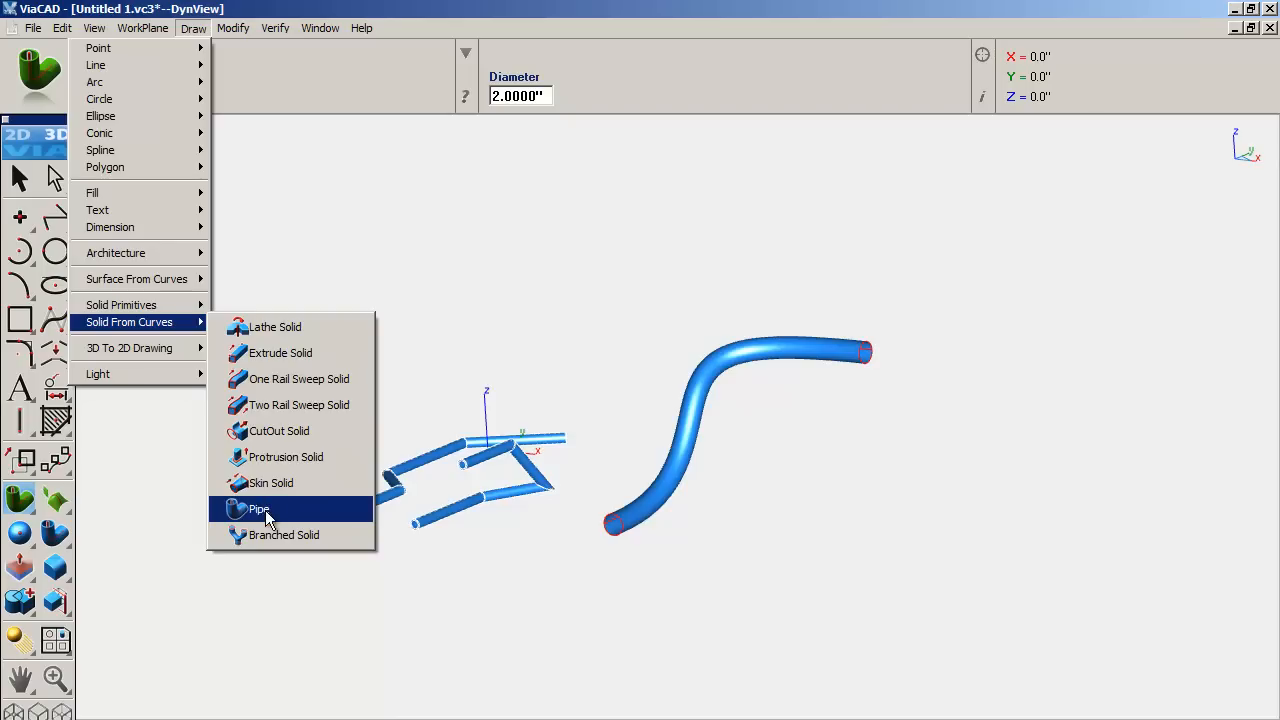
{"action": "mouse_move", "coordinate": [268, 540]}
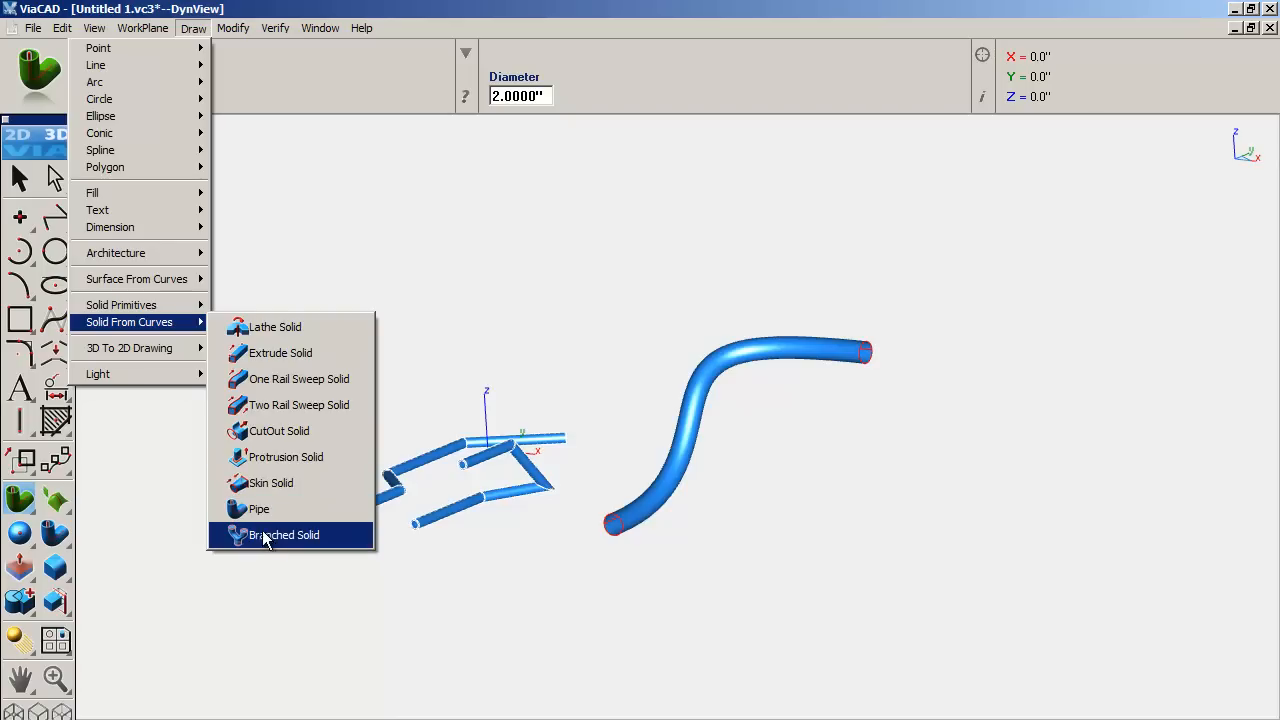
{"action": "mouse_move", "coordinate": [250, 548]}
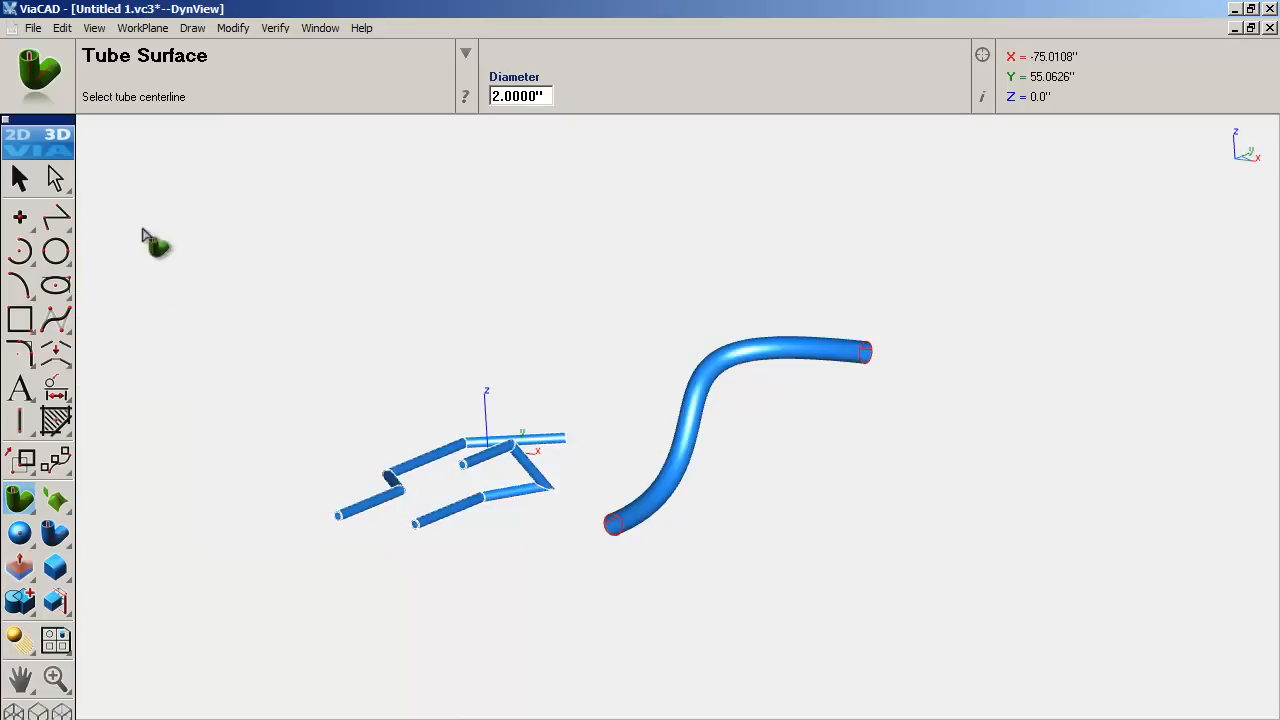
{"action": "left_click", "coordinate": [192, 28]}
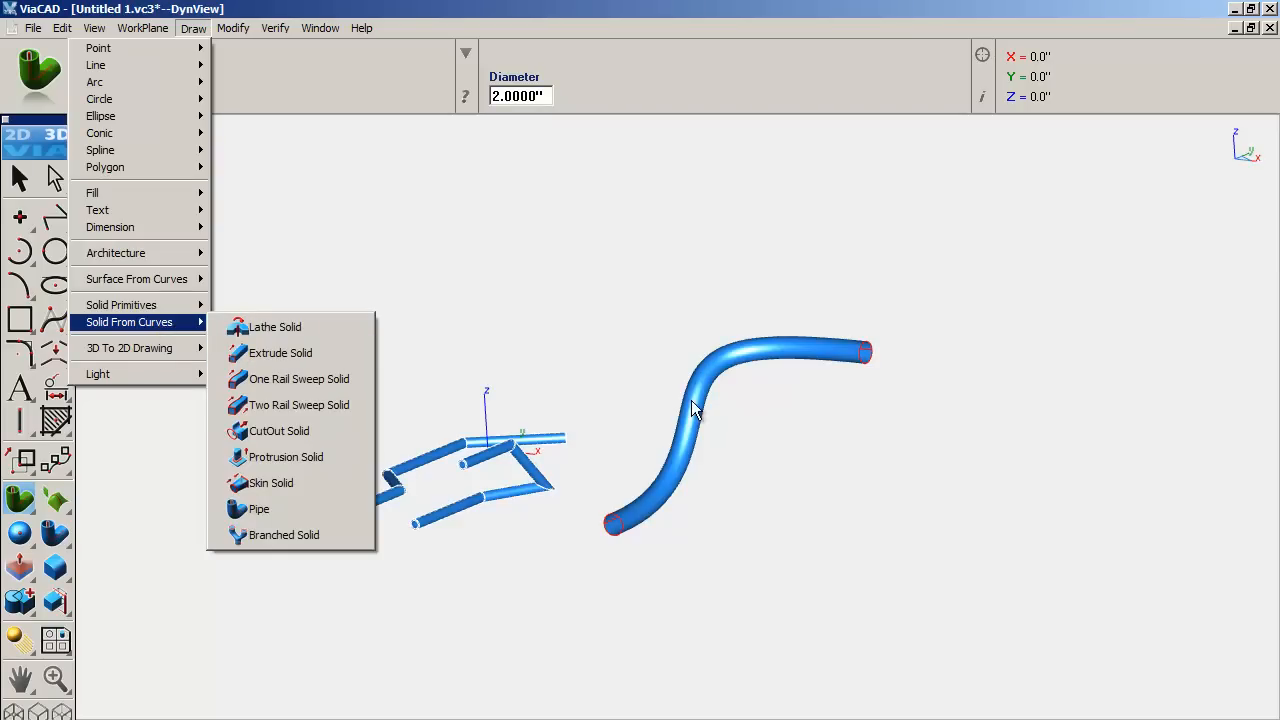
{"action": "mouse_move", "coordinate": [744, 250]}
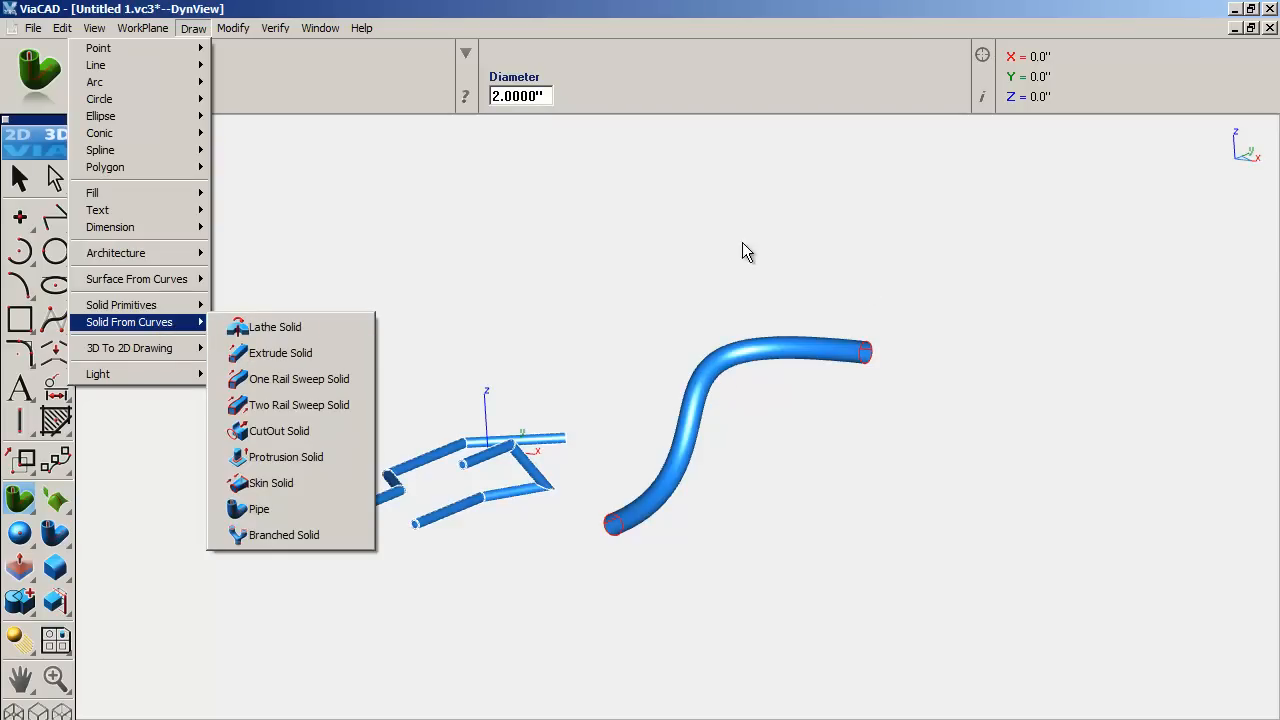
{"action": "left_click", "coordinate": [258, 510]}
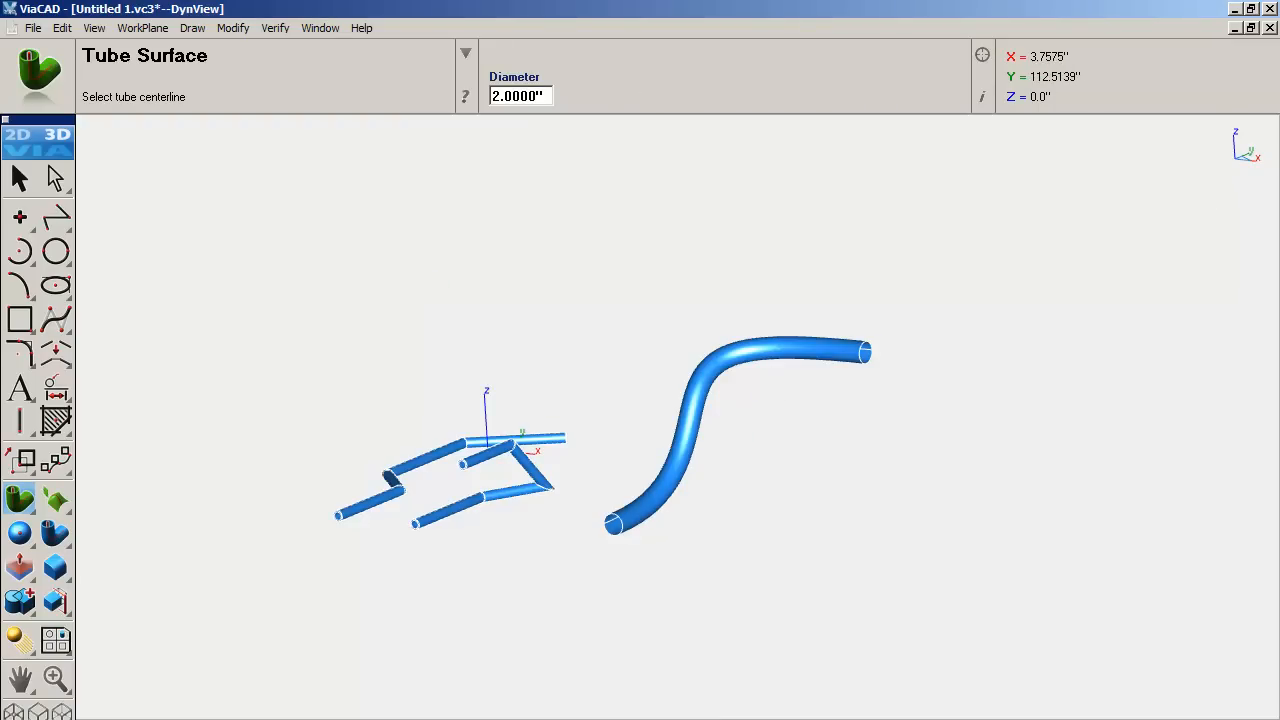
{"action": "mouse_move", "coordinate": [656, 486]}
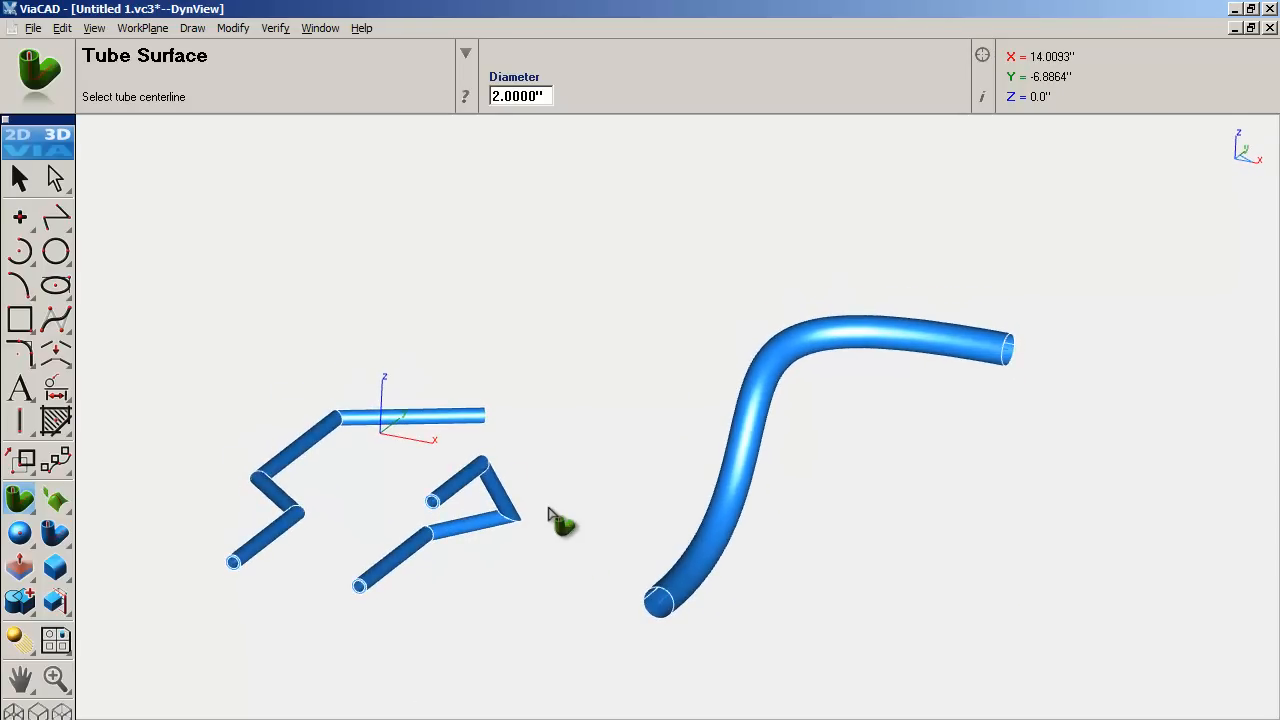
{"action": "mouse_move", "coordinate": [384, 260]}
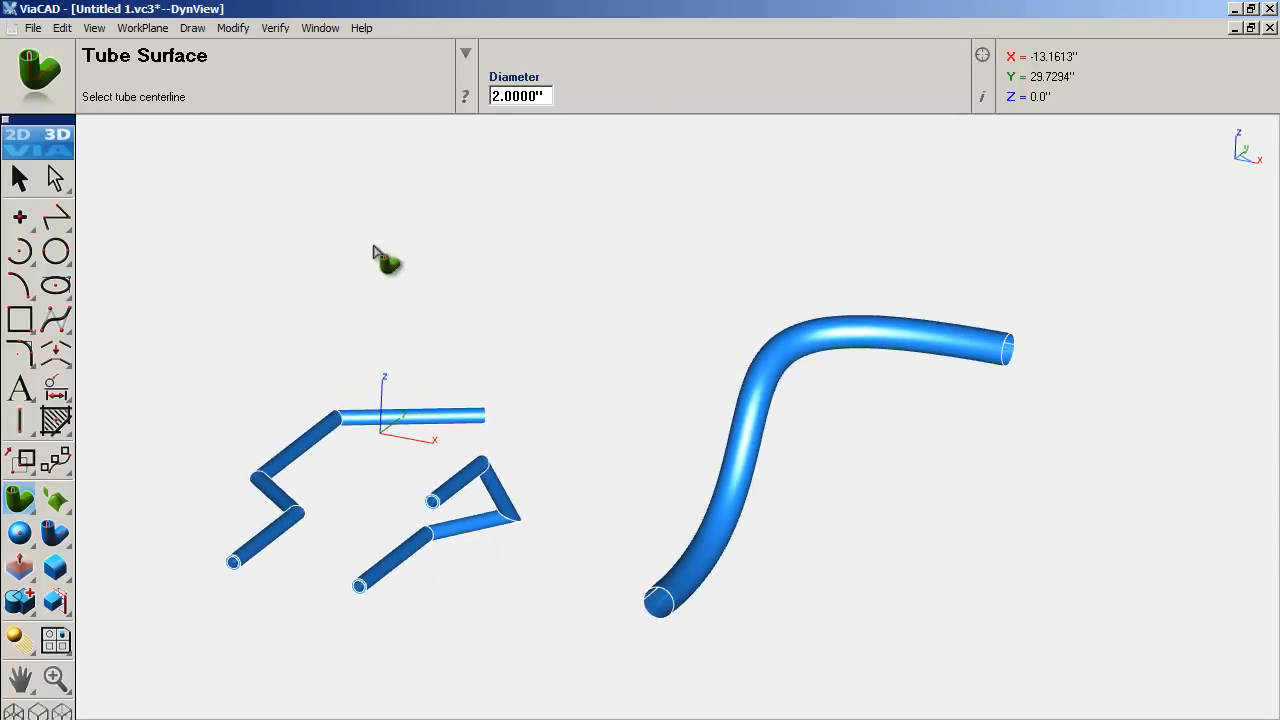